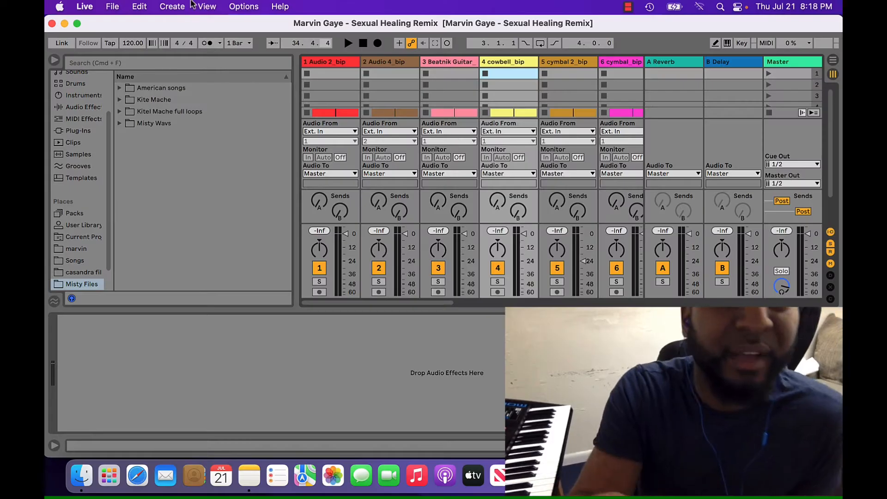
# Start a new empty Live Set from the File menu, replacing the remix project.
pyautogui.click(112, 7)
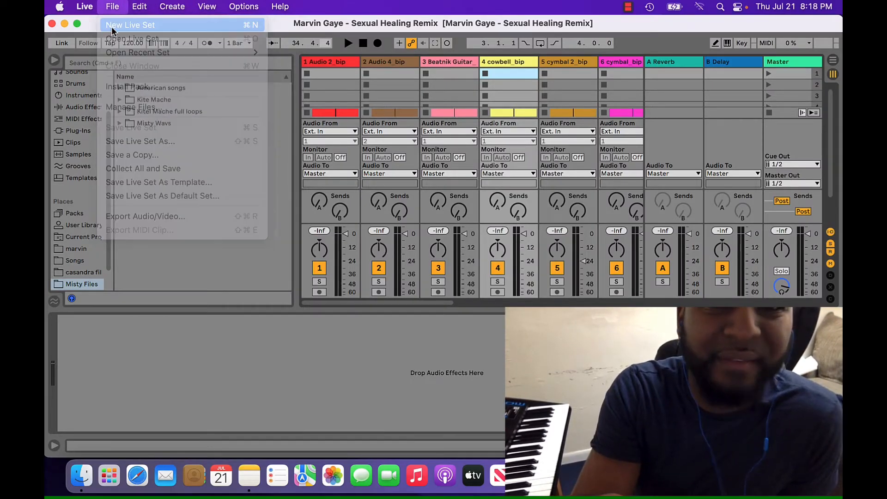
pyautogui.click(130, 24)
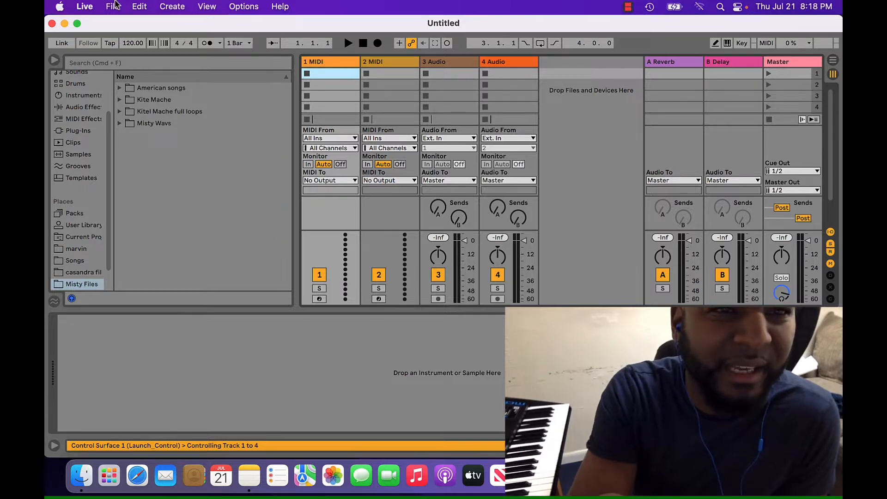
pyautogui.click(112, 6)
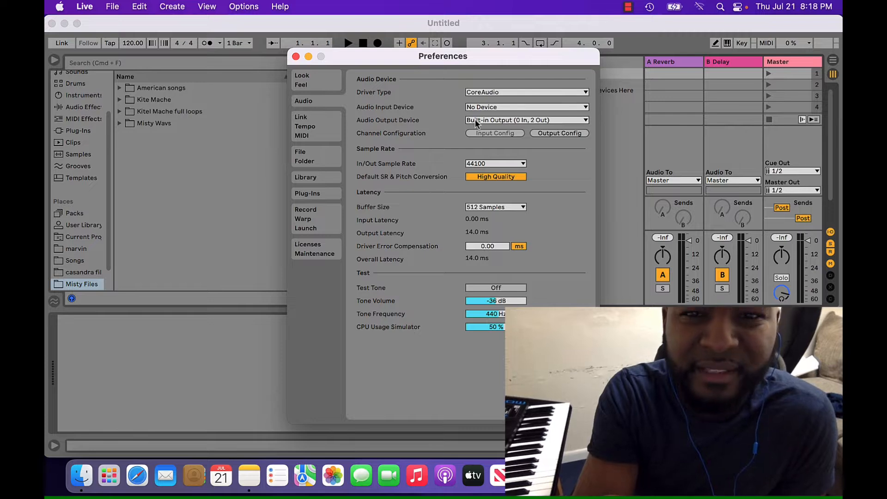
pyautogui.click(526, 119)
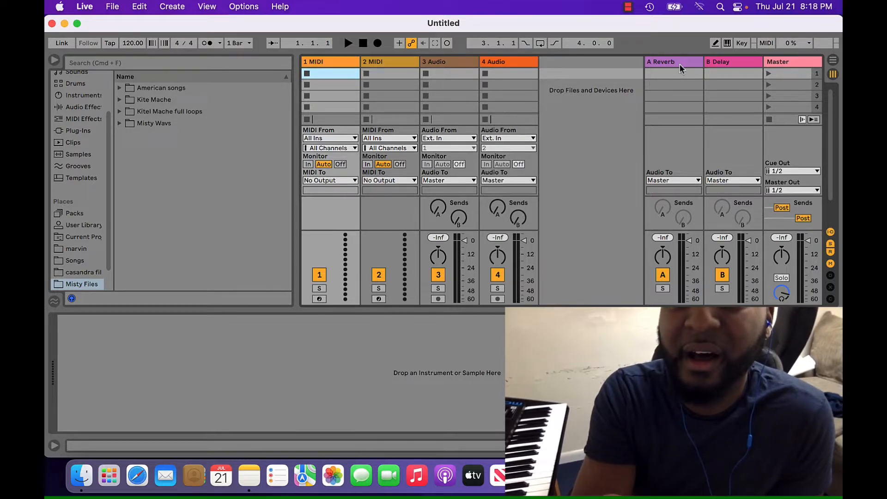
# Remove the Reverb return and MIDI tracks, then insert a single audio track.
pyautogui.click(660, 62)
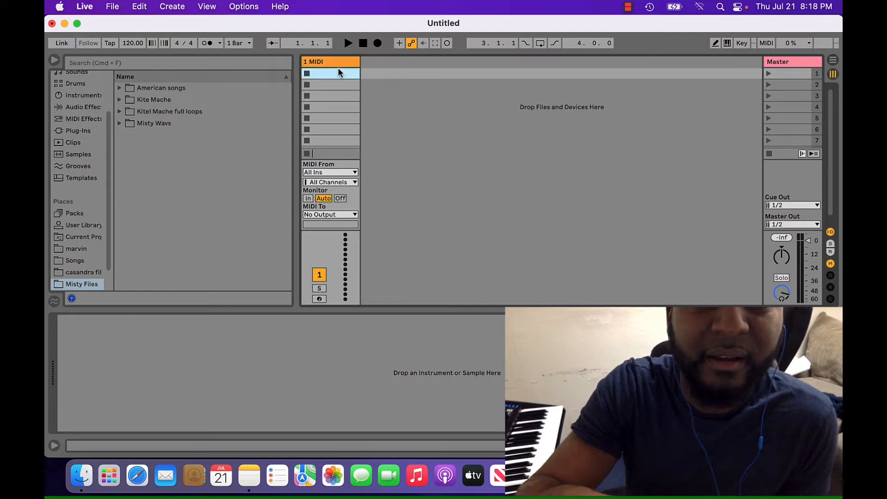
pyautogui.click(330, 62)
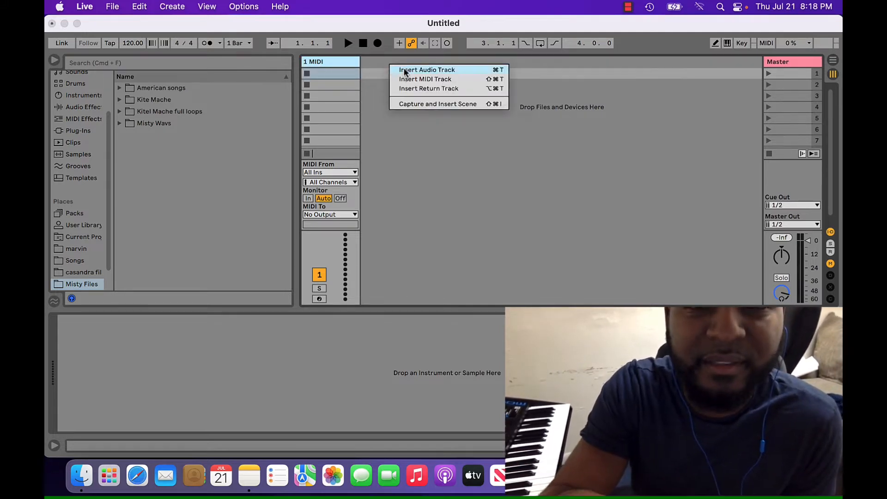
pyautogui.click(426, 69)
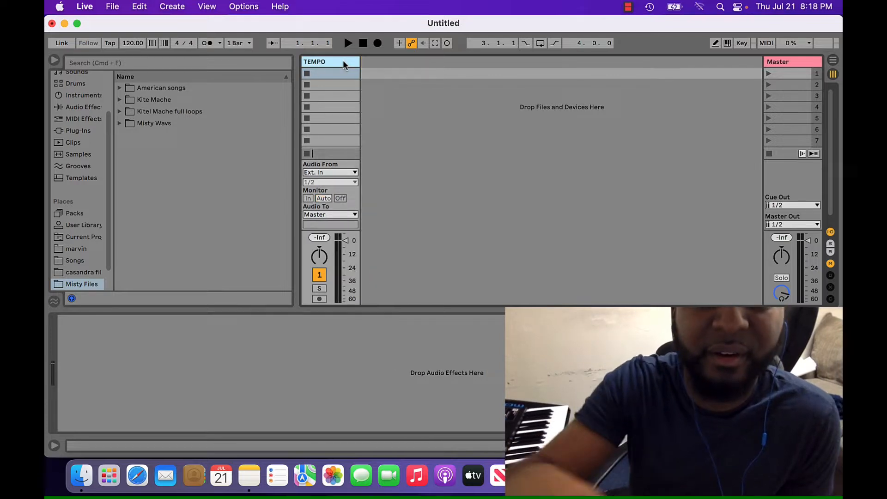
pyautogui.moveTo(245, 102)
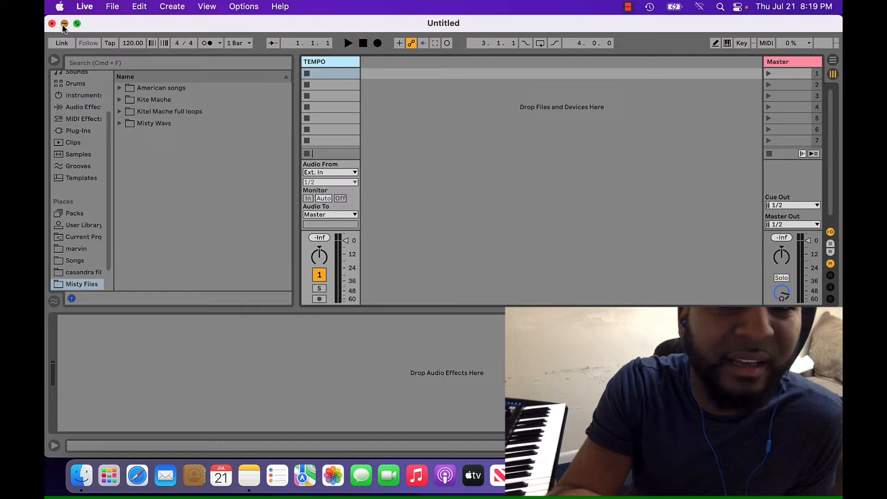
# Minimize Live, open the marvin folder on the desktop and select its .wav stems starting with Audio 2_bip.wav.
pyautogui.click(64, 23)
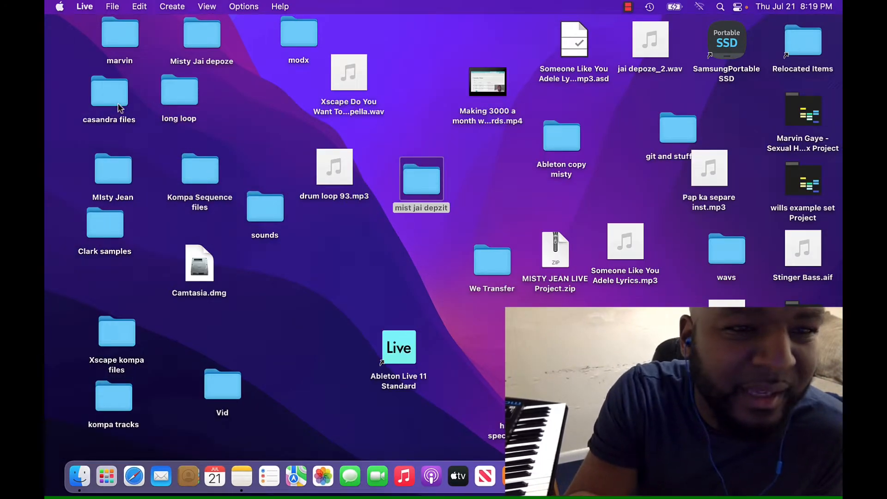
pyautogui.doubleClick(109, 92)
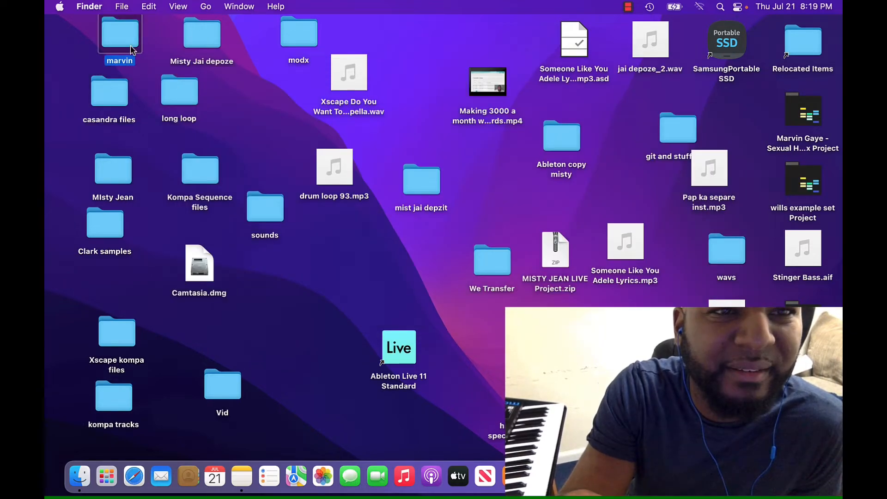
pyautogui.doubleClick(119, 34)
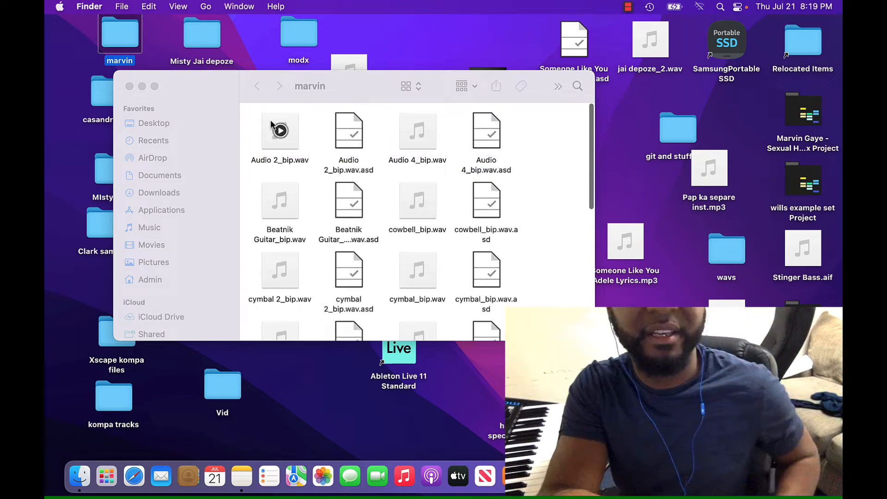
pyautogui.click(279, 132)
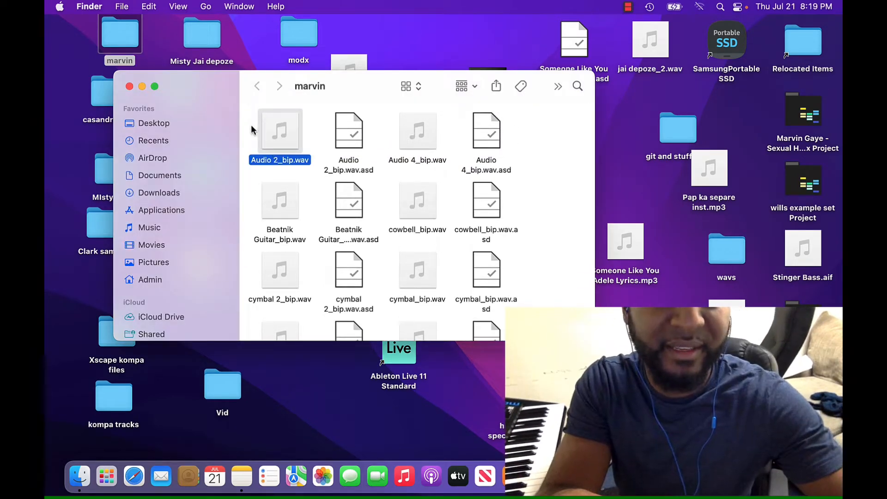
pyautogui.scroll(-3)
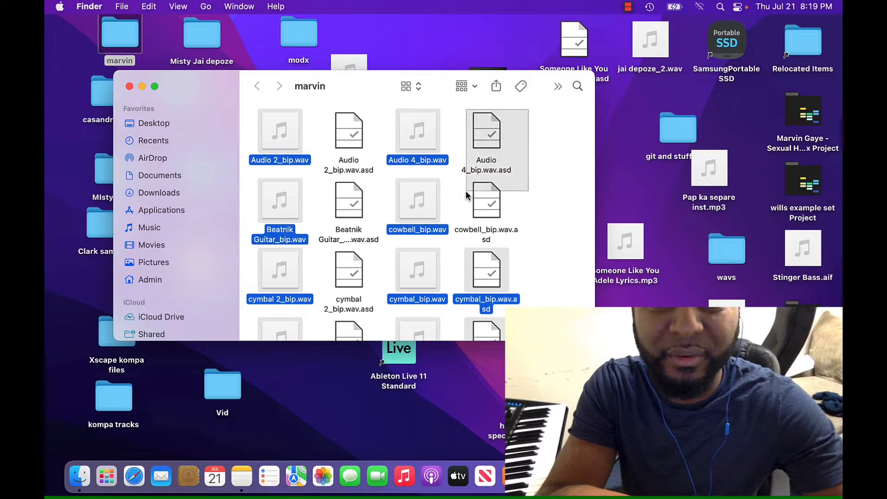
pyautogui.scroll(-3)
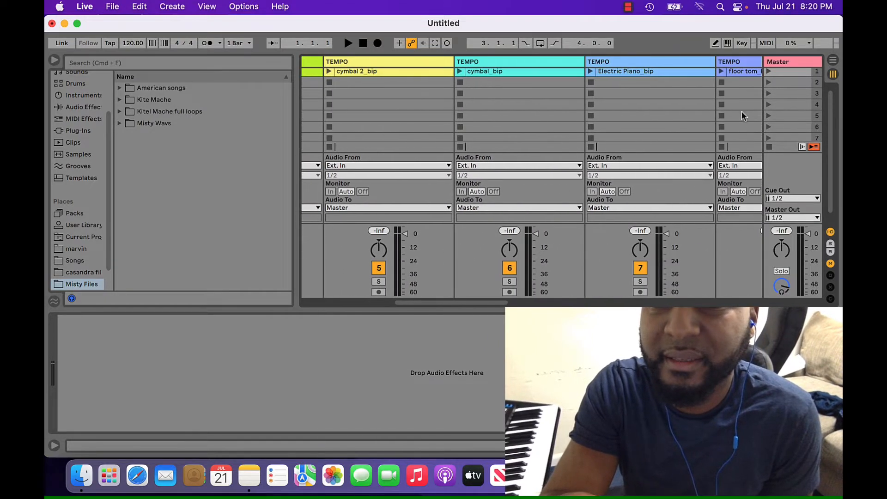
# Place the Marvin Gaye stems on separate audio tracks and label the cymbal track 'cymb'.
pyautogui.click(349, 43)
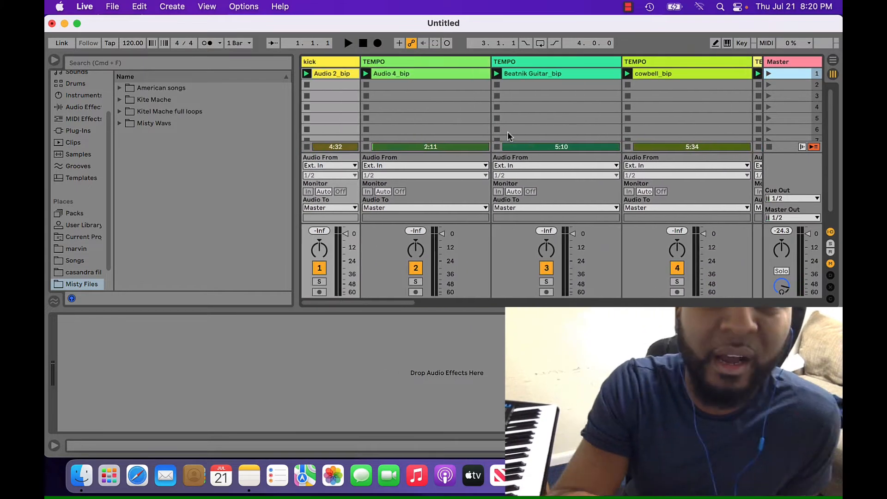
pyautogui.rightClick(374, 62)
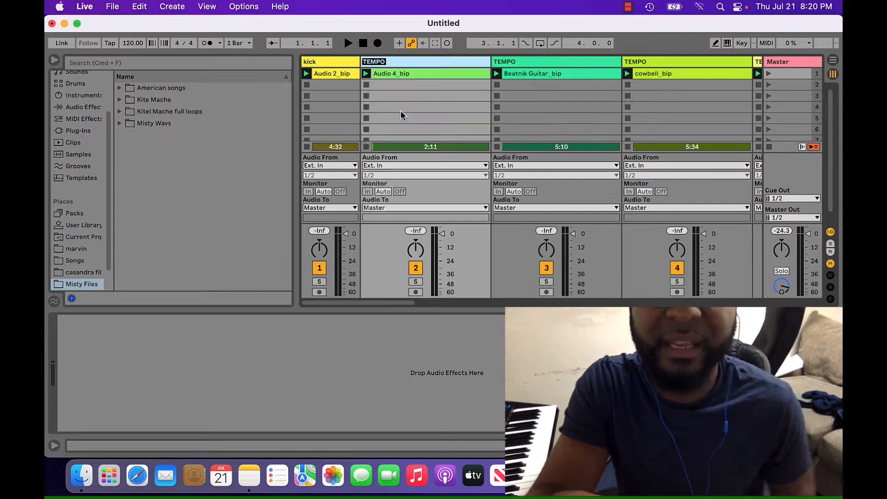
pyautogui.write('cymb')
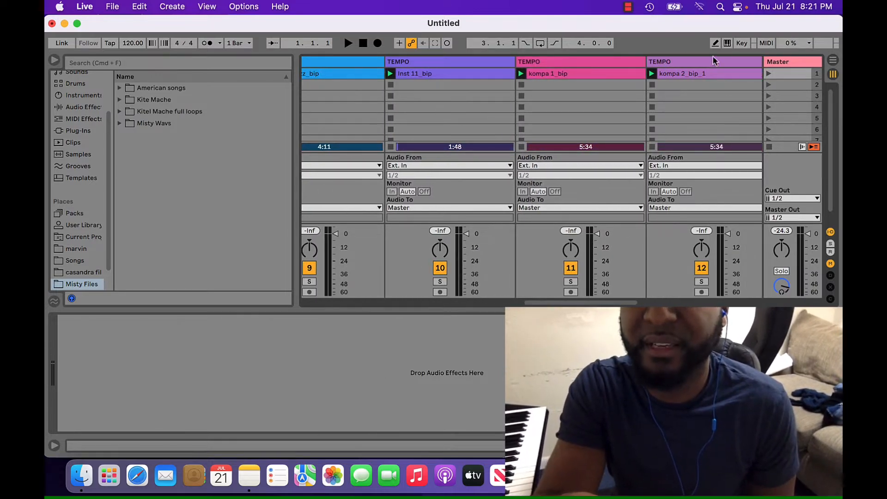
# Launch the stems for a playback pass, then stop and set the tempo to 90 BPM.
pyautogui.click(770, 74)
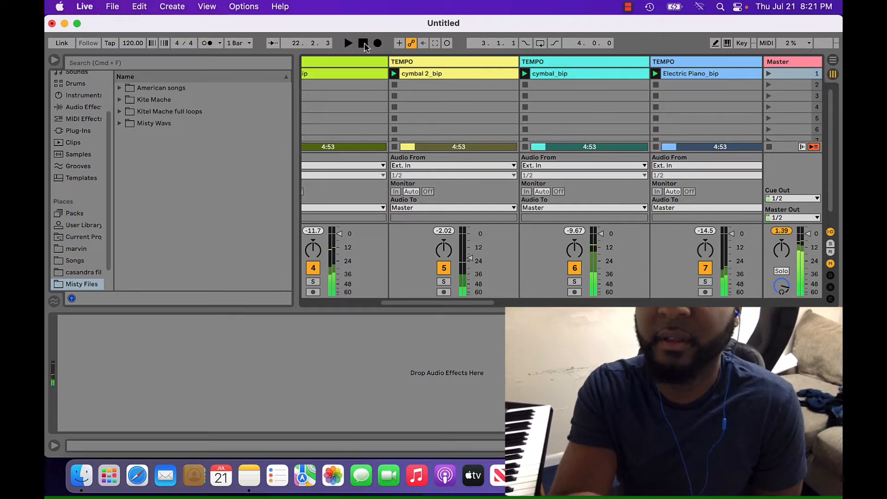
pyautogui.click(362, 44)
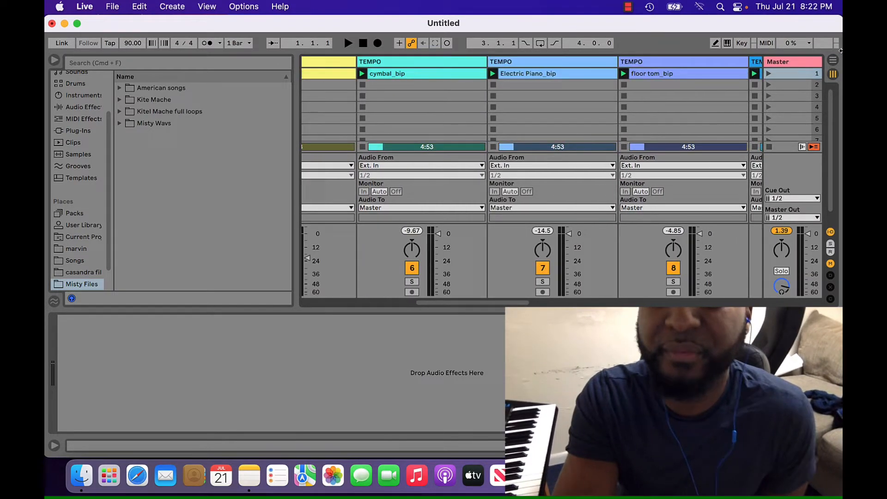
# Rename the first scene after Sexual Healing via the scene context options.
pyautogui.rightClick(679, 61)
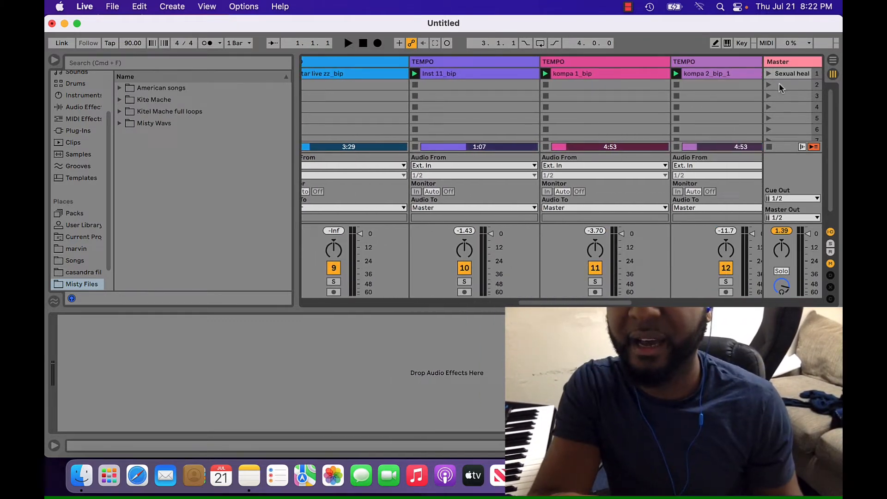
pyautogui.rightClick(792, 84)
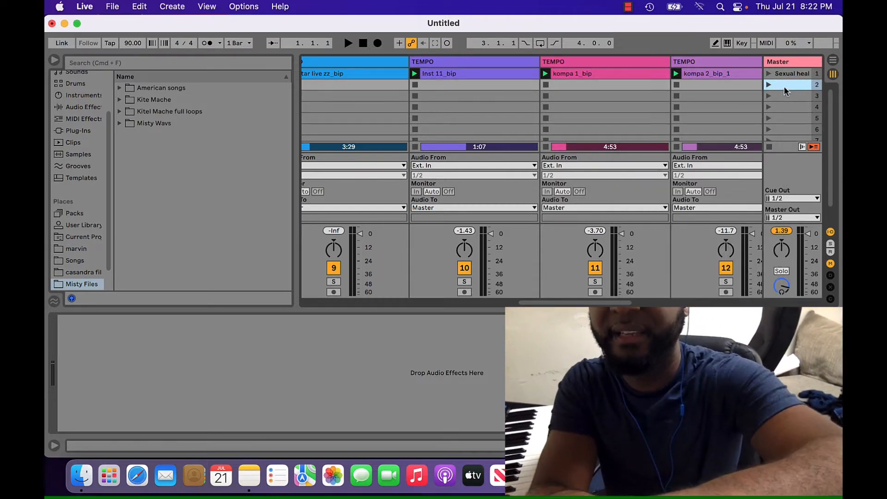
# Hide the Live window to expose the desktop with the Xscape kompa files folder.
pyautogui.click(792, 95)
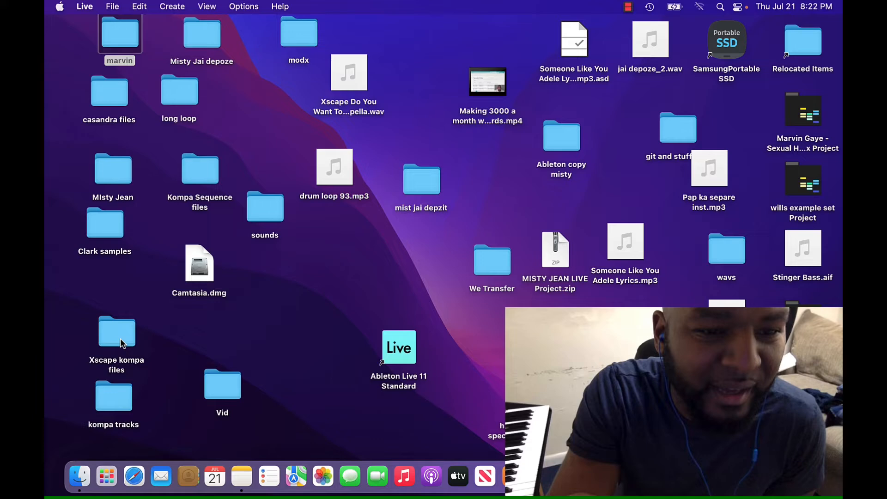
# Open the Xscape kompa files folder in Finder and select all its stem WAV files.
pyautogui.doubleClick(117, 331)
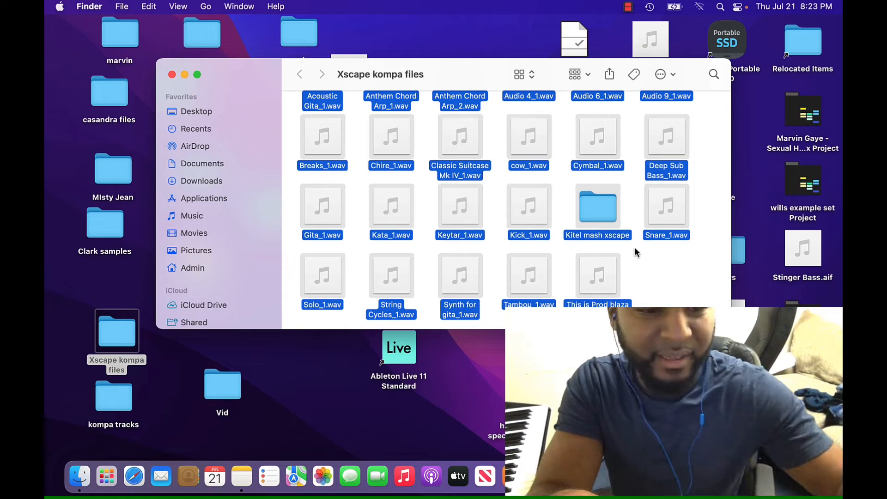
pyautogui.moveTo(529, 203)
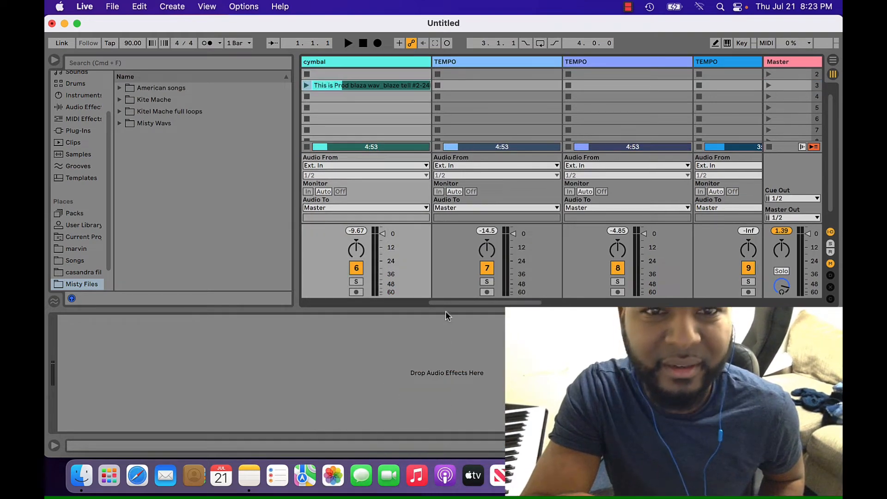
# Bring Live back in front, scrolled to the first tracks kick through cowbell.
pyautogui.click(139, 7)
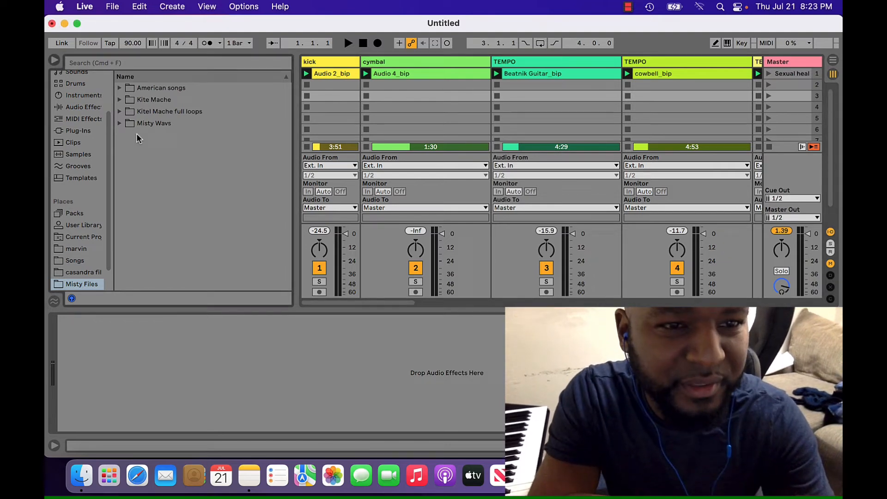
# Create a new folder named xscape in the Misty Files browser location.
pyautogui.rightClick(138, 139)
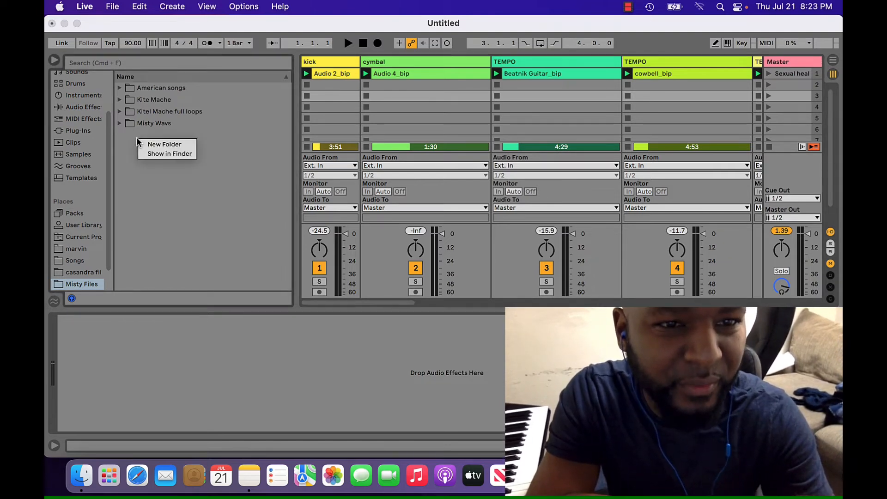
pyautogui.click(165, 144)
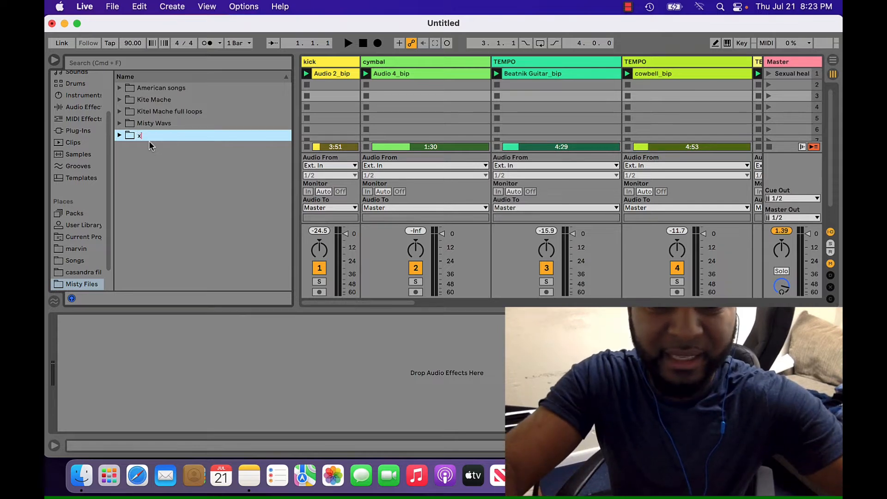
pyautogui.write('scape')
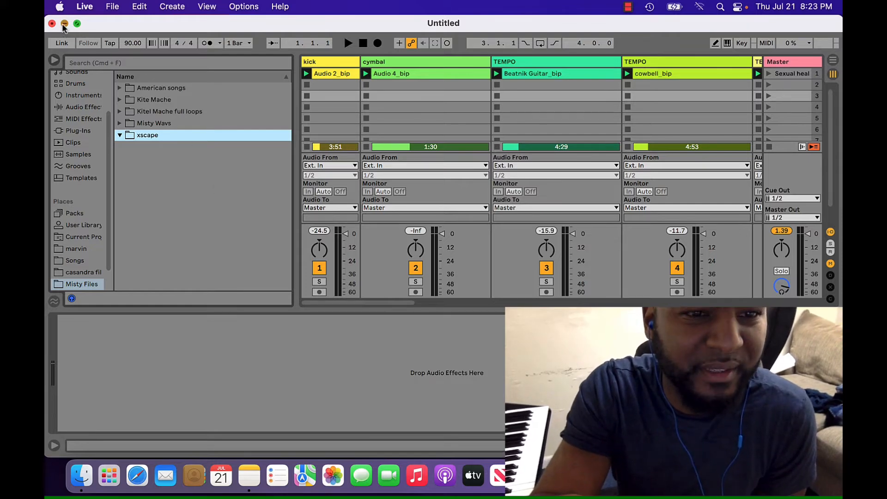
pyautogui.click(64, 24)
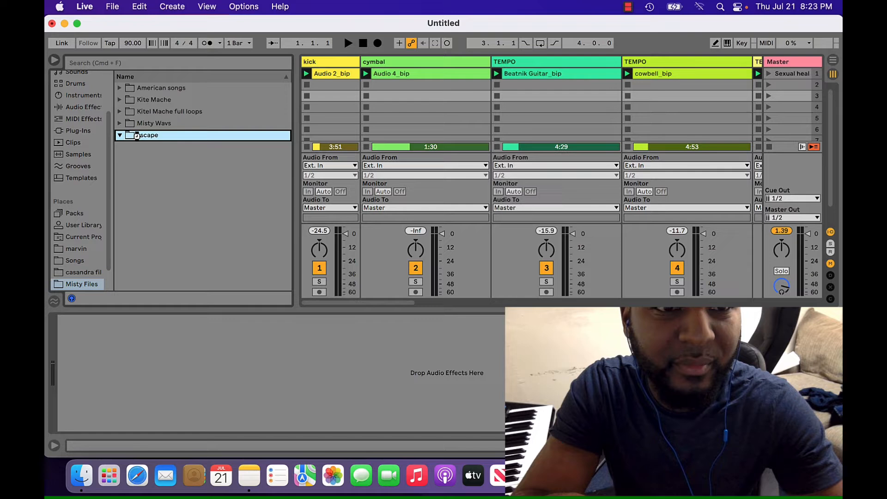
# Place the Acoustic Gita_1.wav stem from the xscape folder into the third track's clip slot.
pyautogui.click(119, 135)
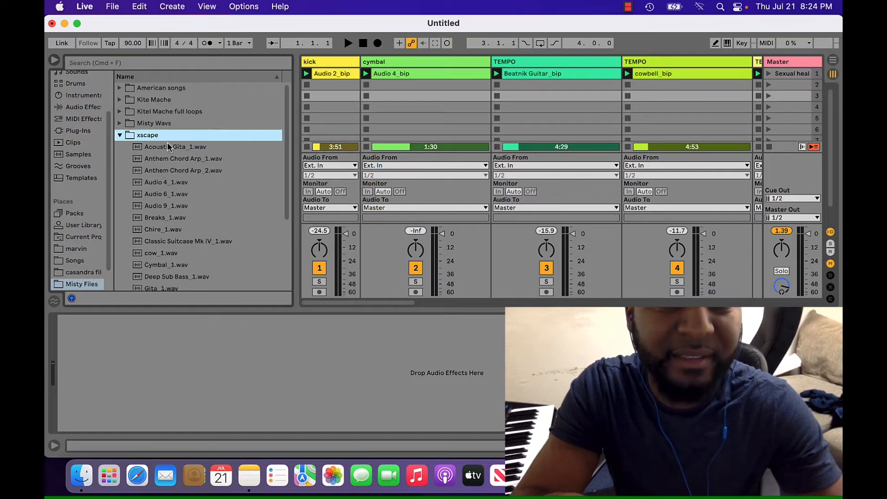
pyautogui.click(175, 147)
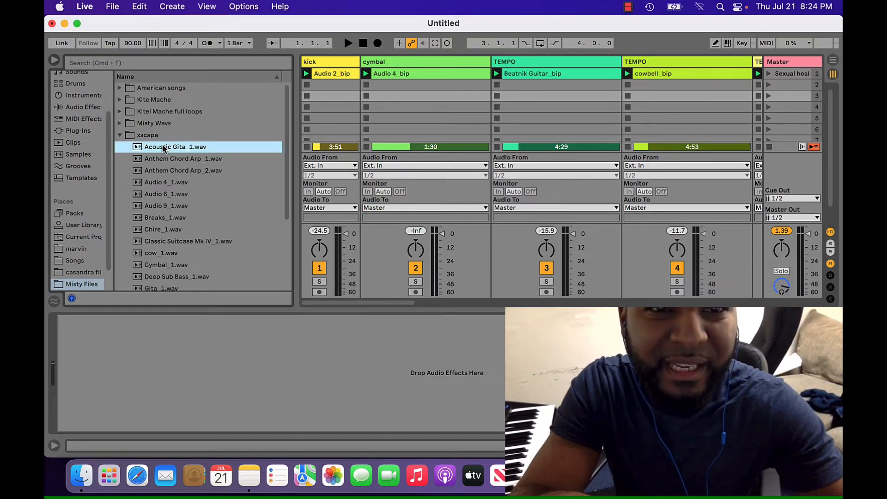
pyautogui.moveTo(175, 147); pyautogui.dragTo(659, 106)
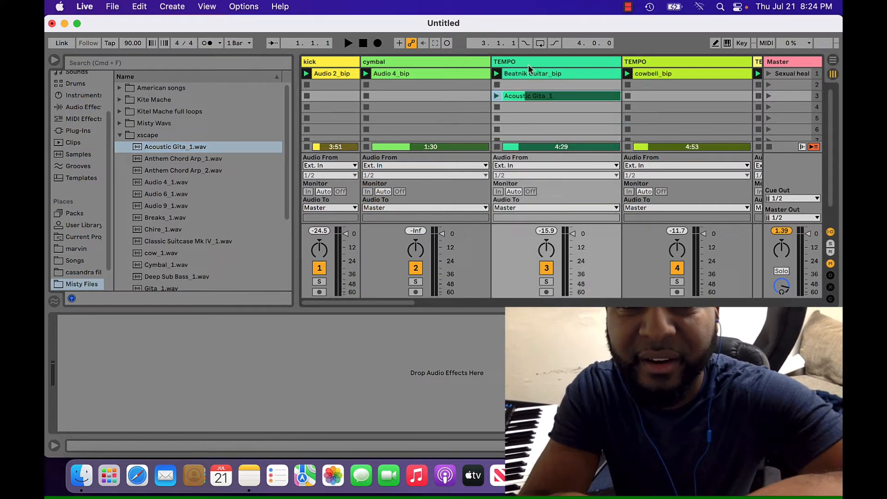
# Rename the third track to gita via its header options.
pyautogui.rightClick(557, 73)
pyautogui.write('gita')
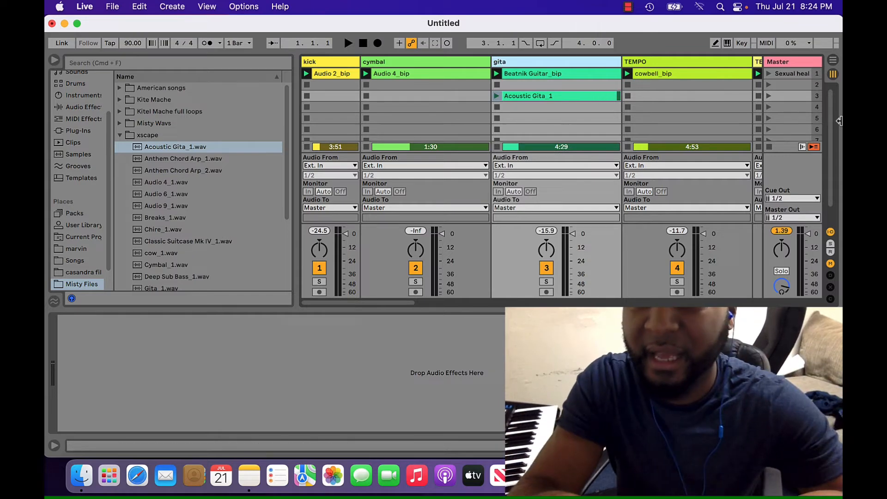
pyautogui.rightClick(795, 96)
pyautogui.write('xscape')
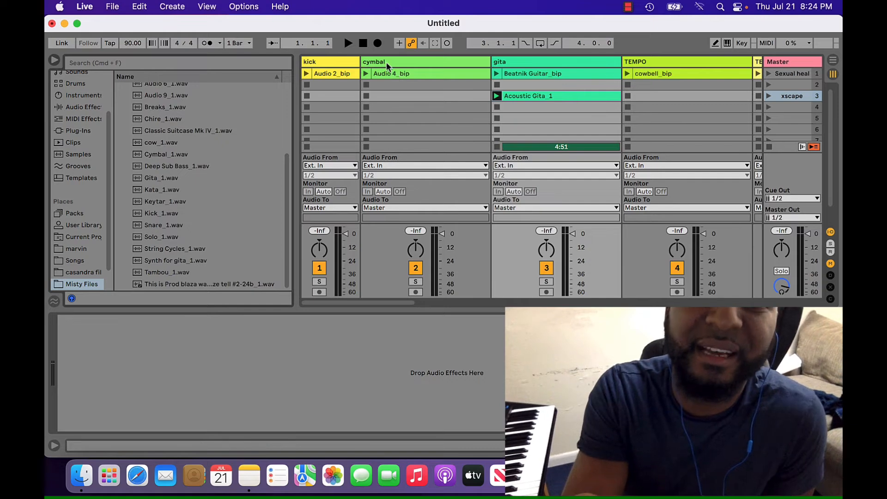
pyautogui.moveTo(427, 138)
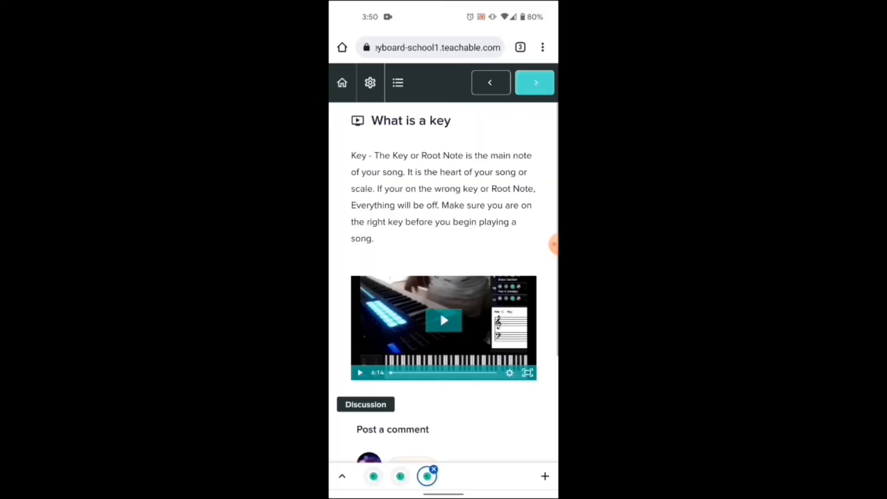
# Advance past the Scales, Kompa chord and Chord Progressions lessons to Minor Chord Progressions and play its video.
pyautogui.click(534, 82)
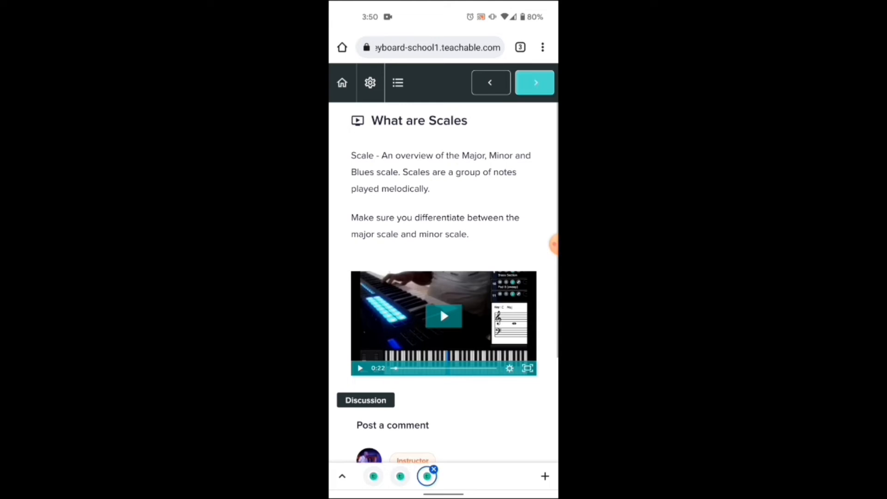
pyautogui.click(534, 82)
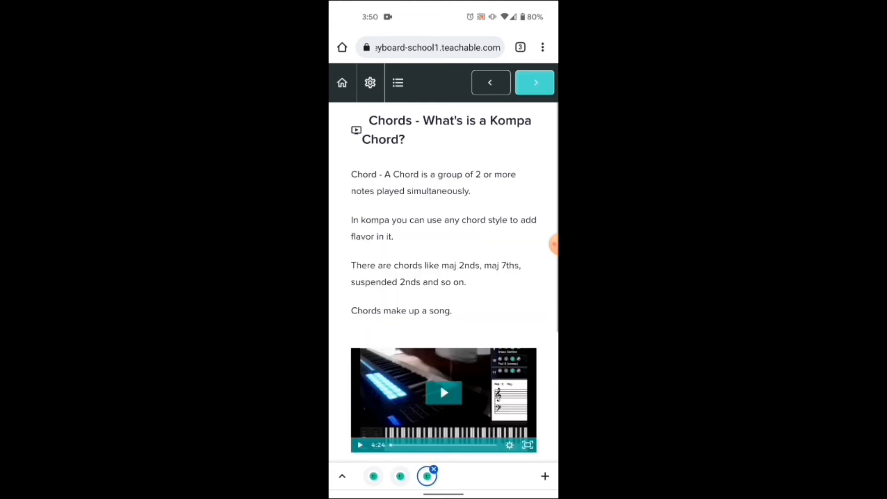
pyautogui.click(534, 82)
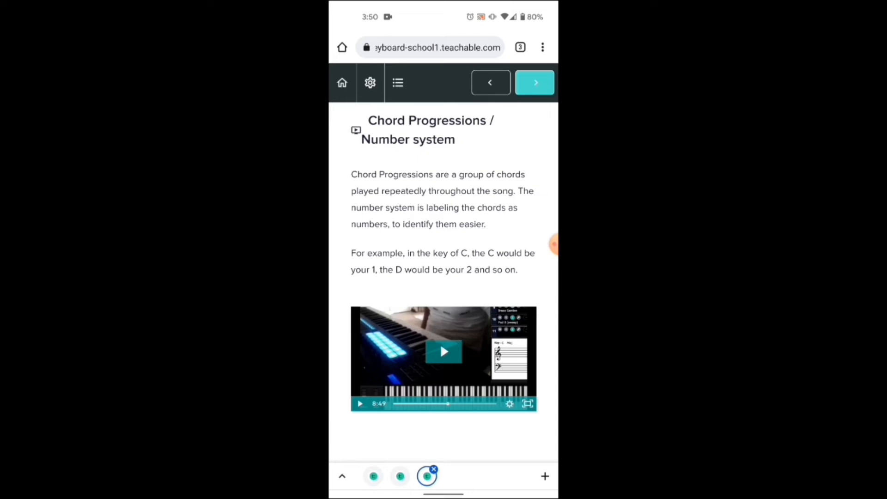
pyautogui.click(533, 82)
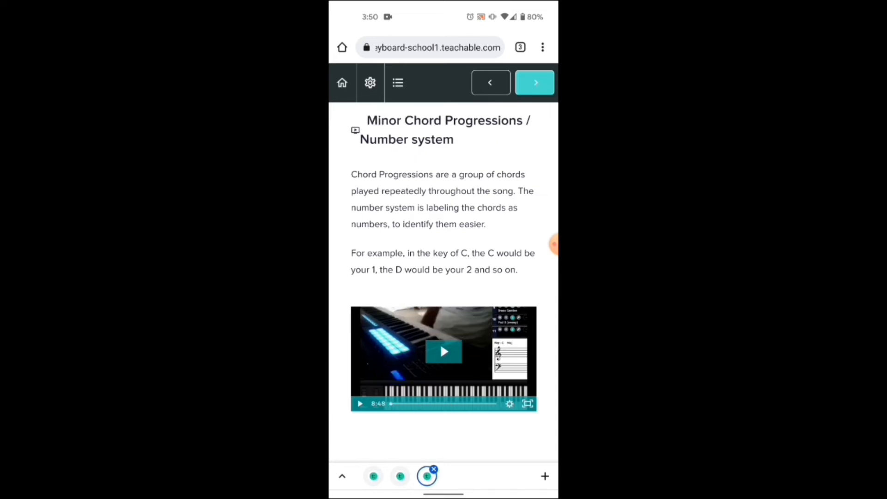
pyautogui.click(443, 352)
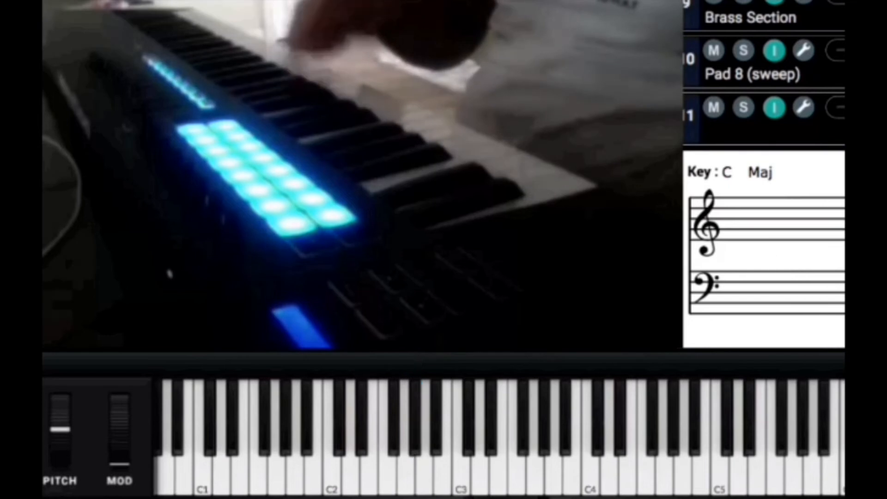
pyautogui.click(437, 430)
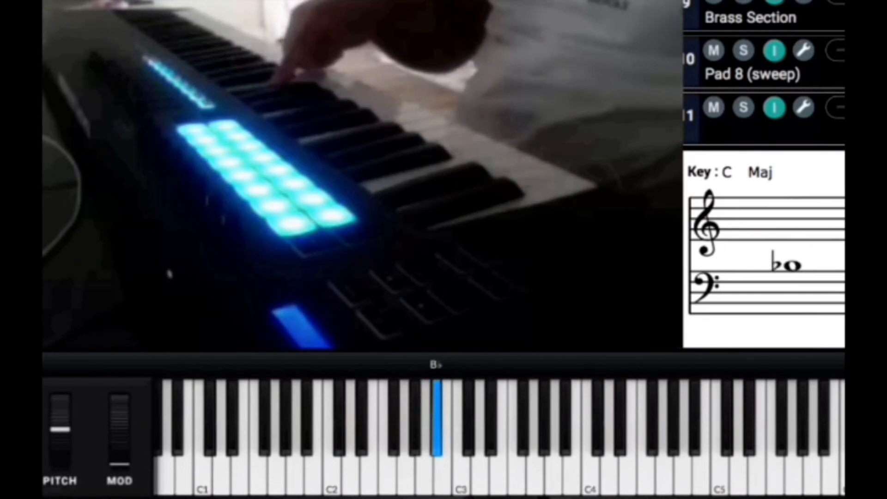